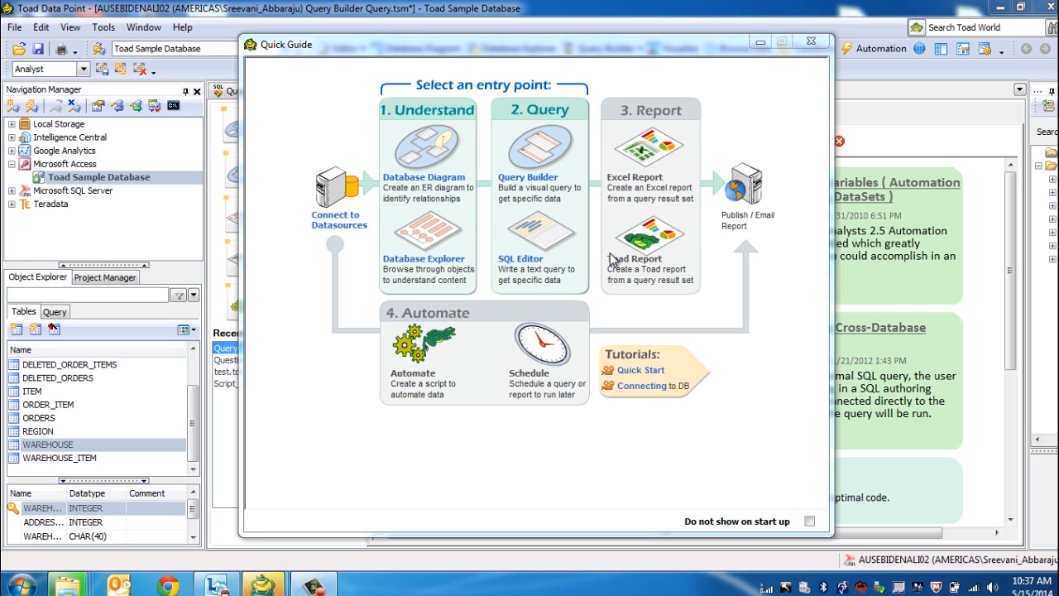
mouse_move(625, 257)
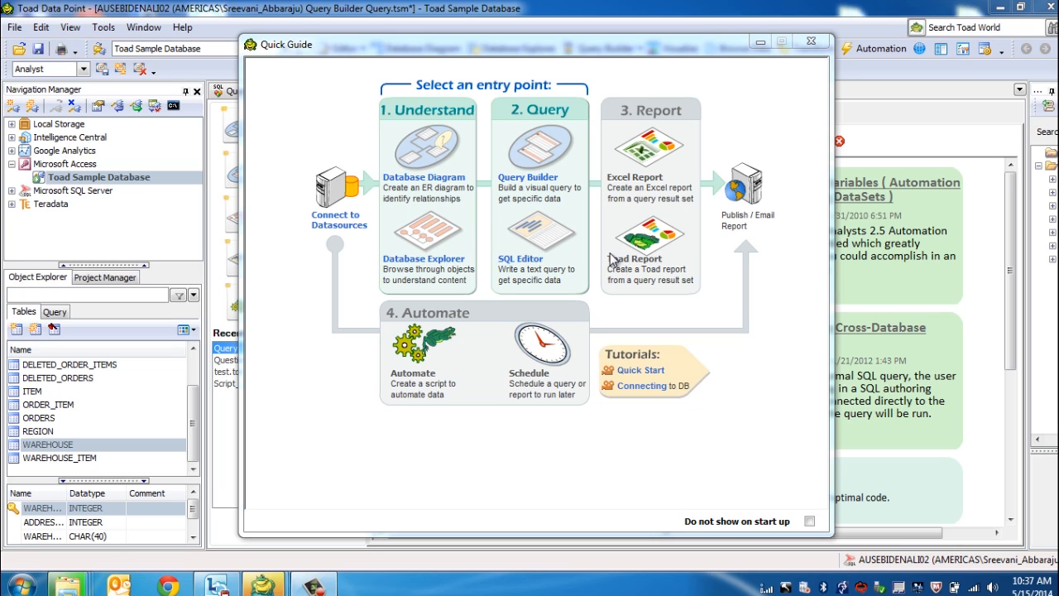
mouse_move(744, 176)
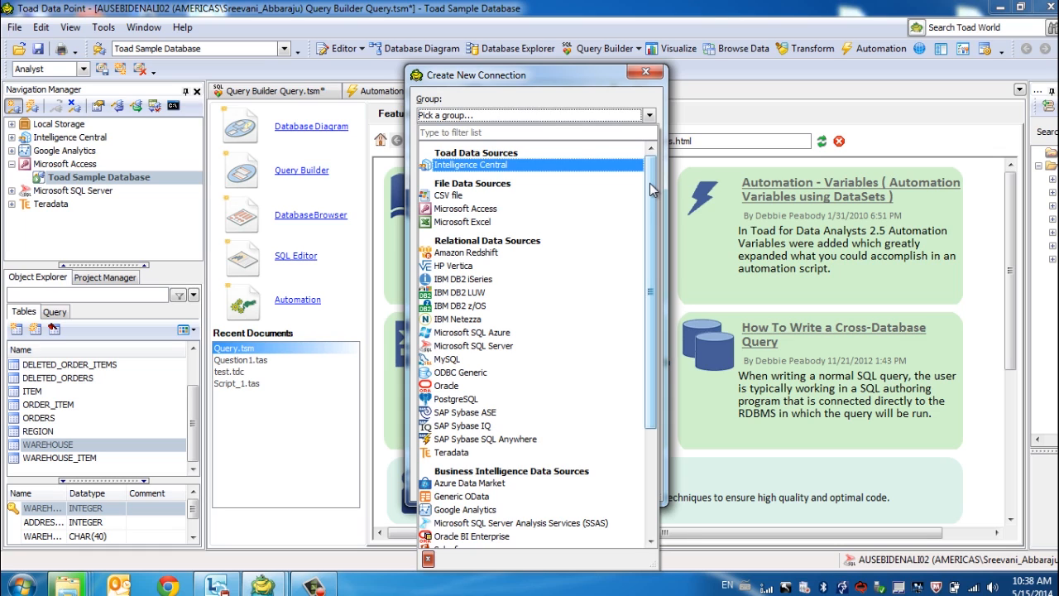
Scroll through the data source types listed in the new connection dialog
scroll("down", 3)
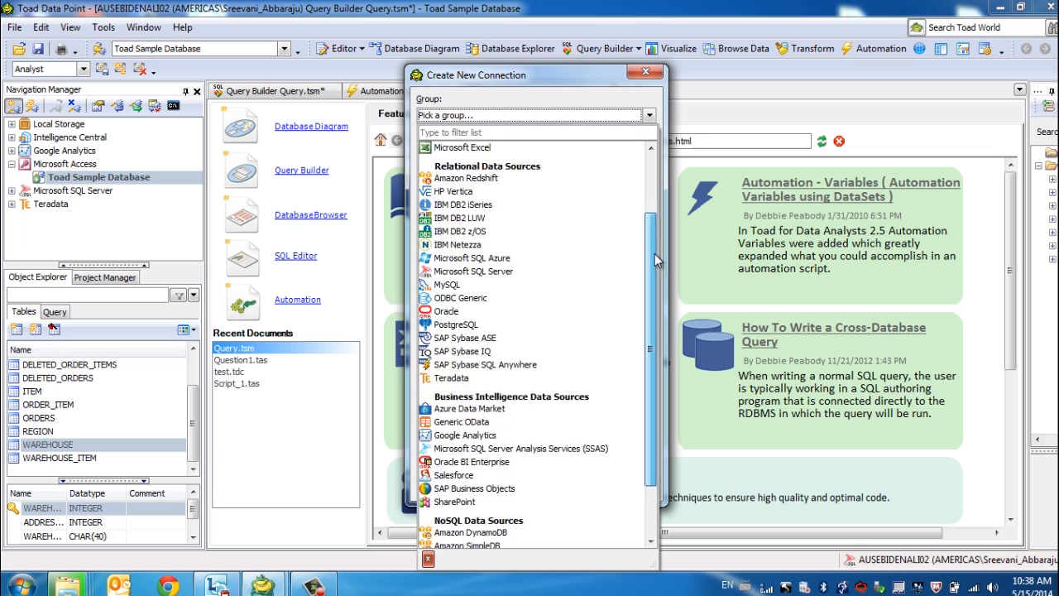
scroll("down", 3)
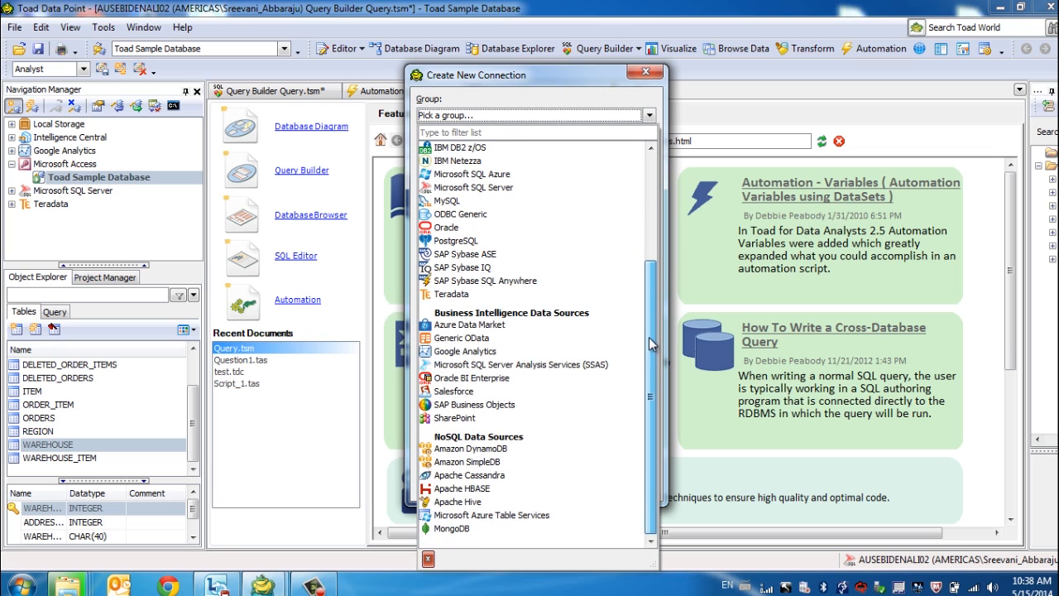
mouse_move(652, 346)
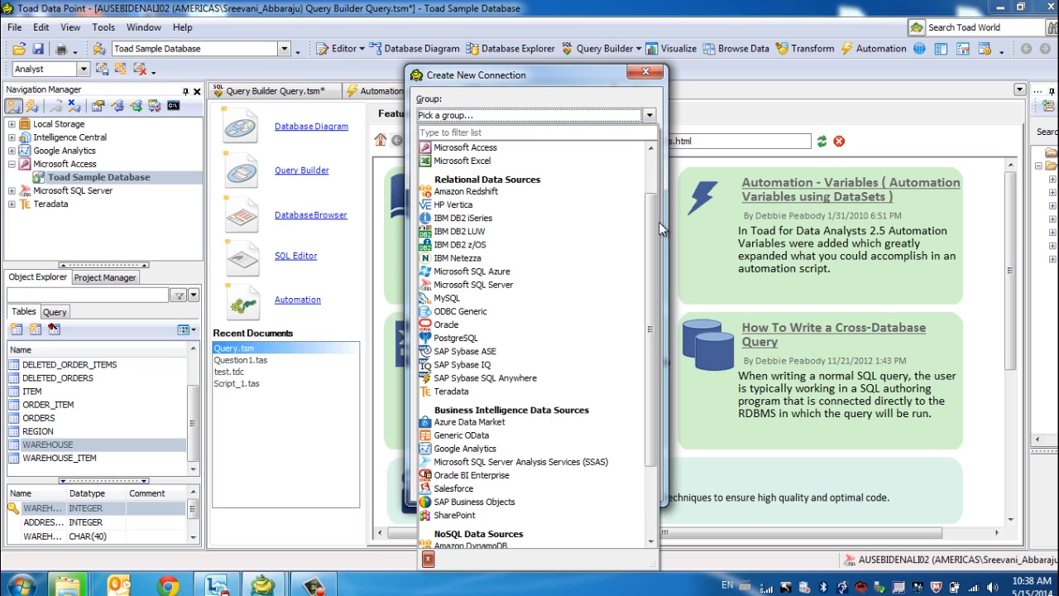
mouse_move(532, 266)
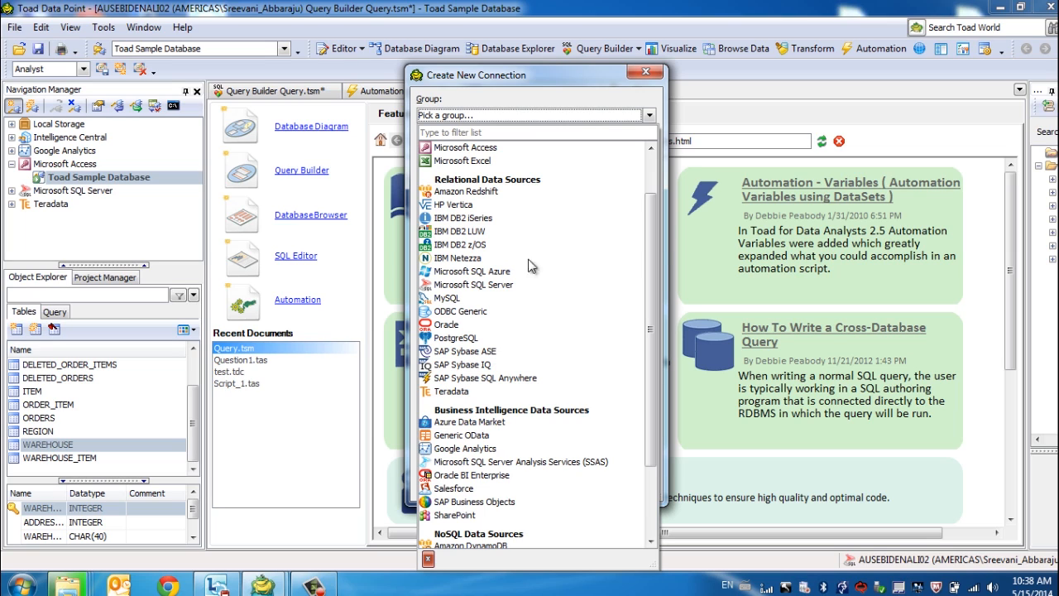
mouse_move(474, 315)
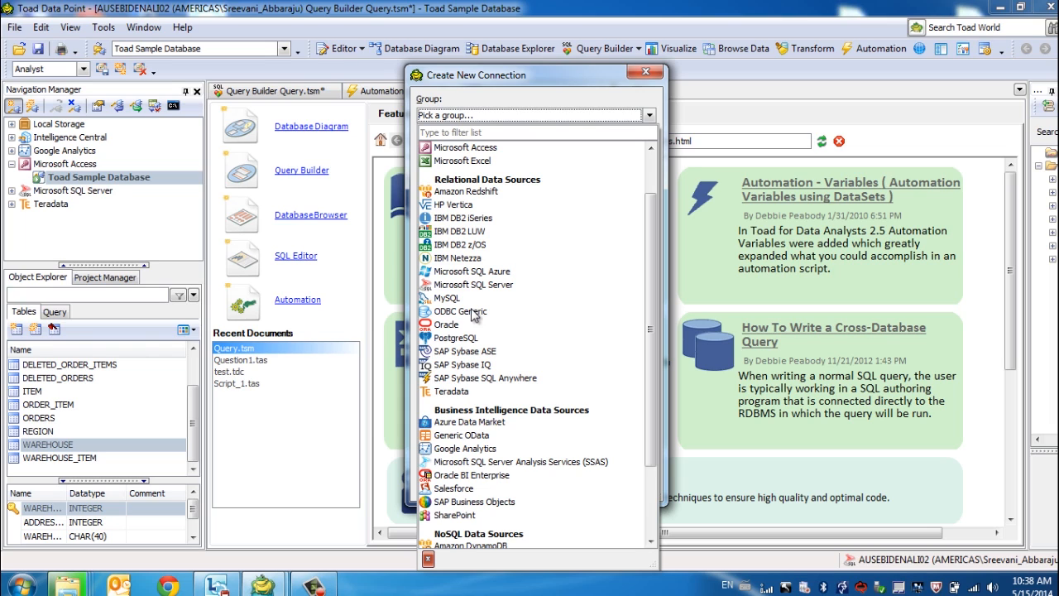
mouse_move(471, 427)
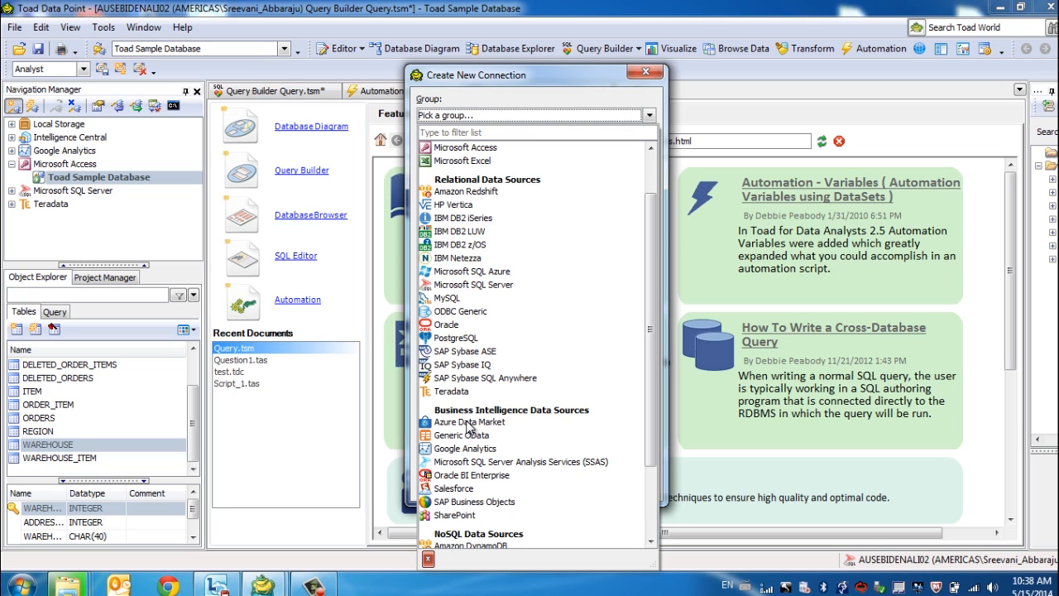
mouse_move(453, 470)
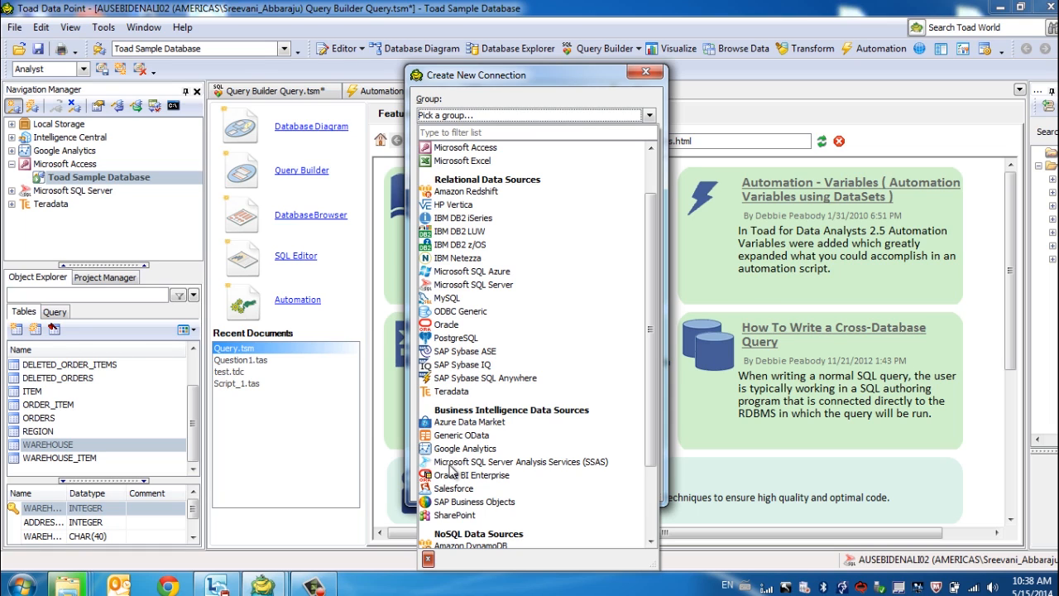
mouse_move(492, 513)
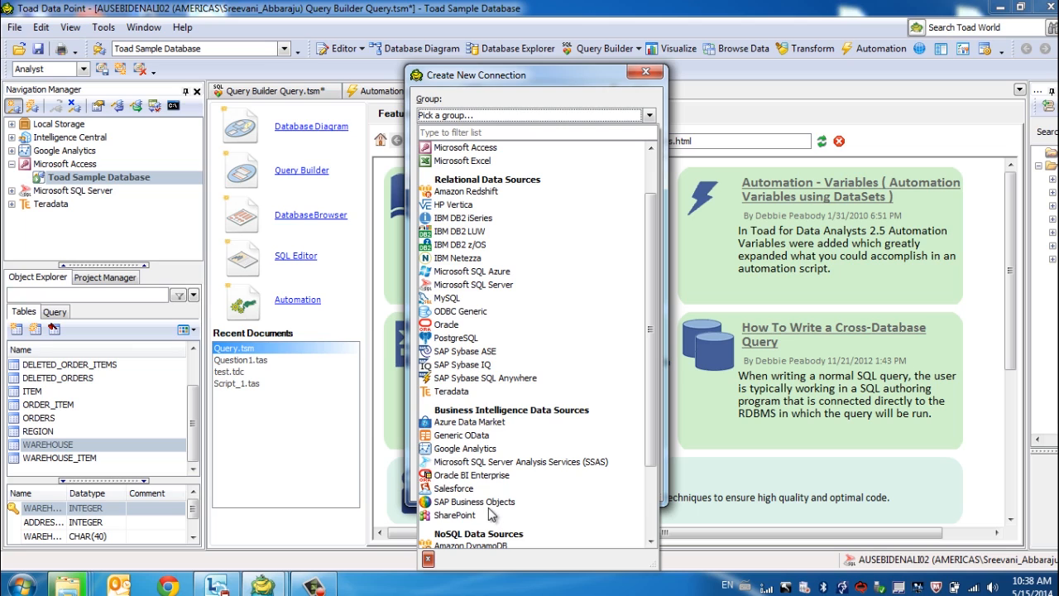
mouse_move(461, 502)
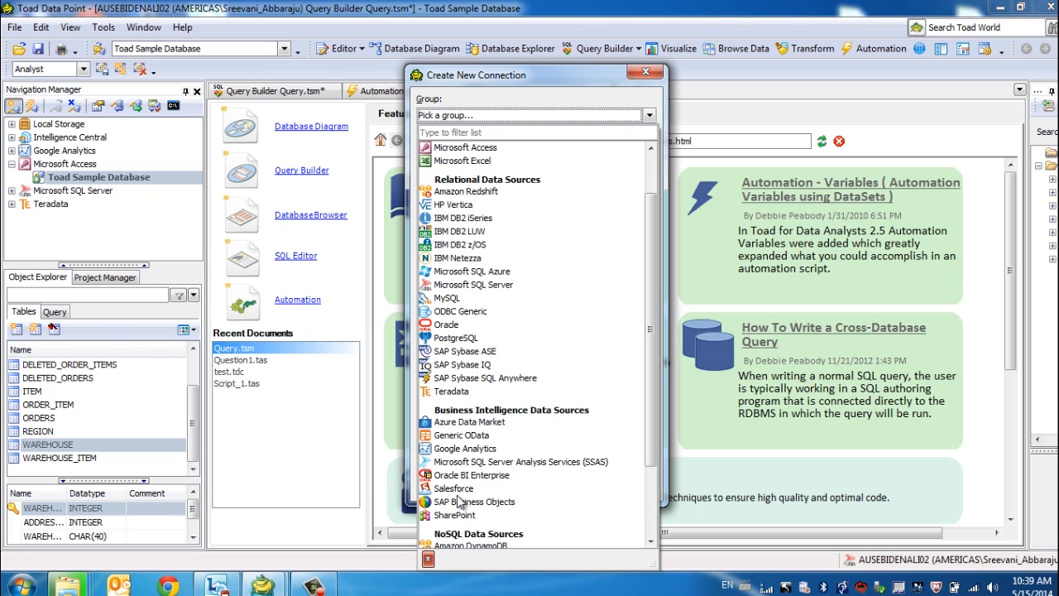
mouse_move(462, 500)
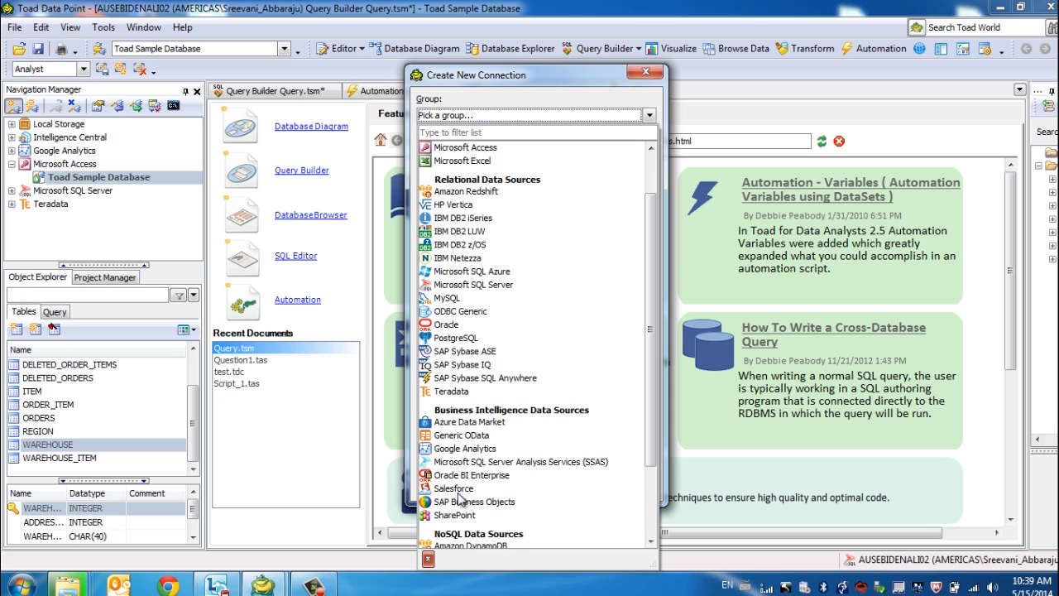
scroll("down", 3)
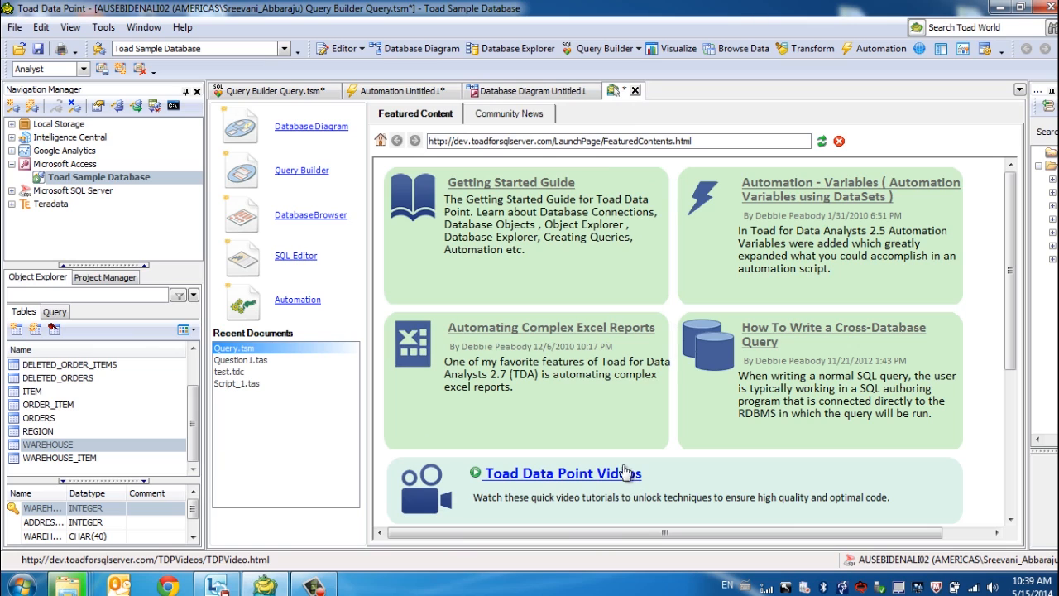
mouse_move(66, 472)
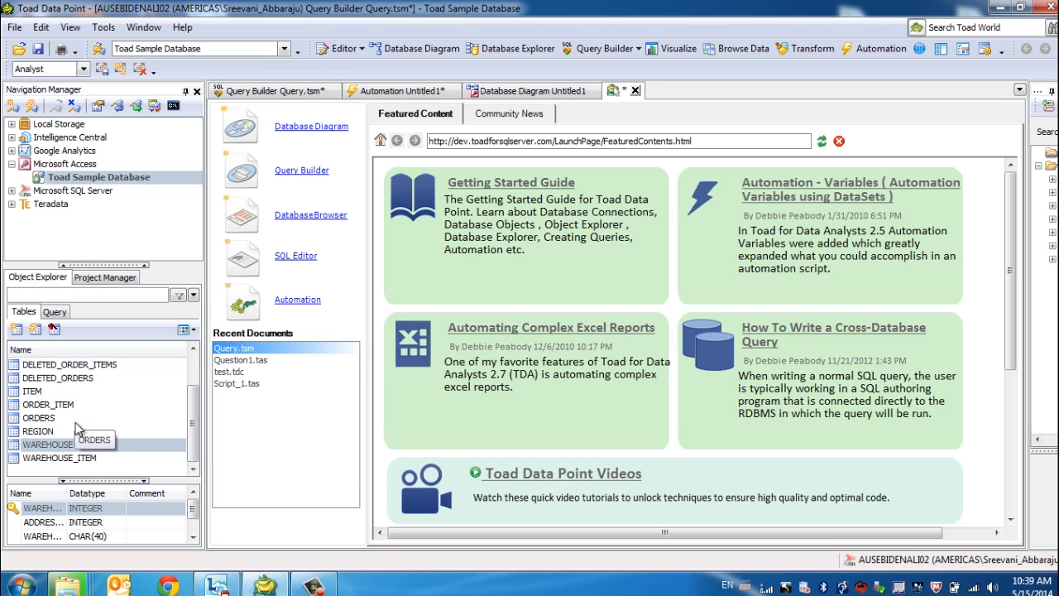
mouse_move(302, 203)
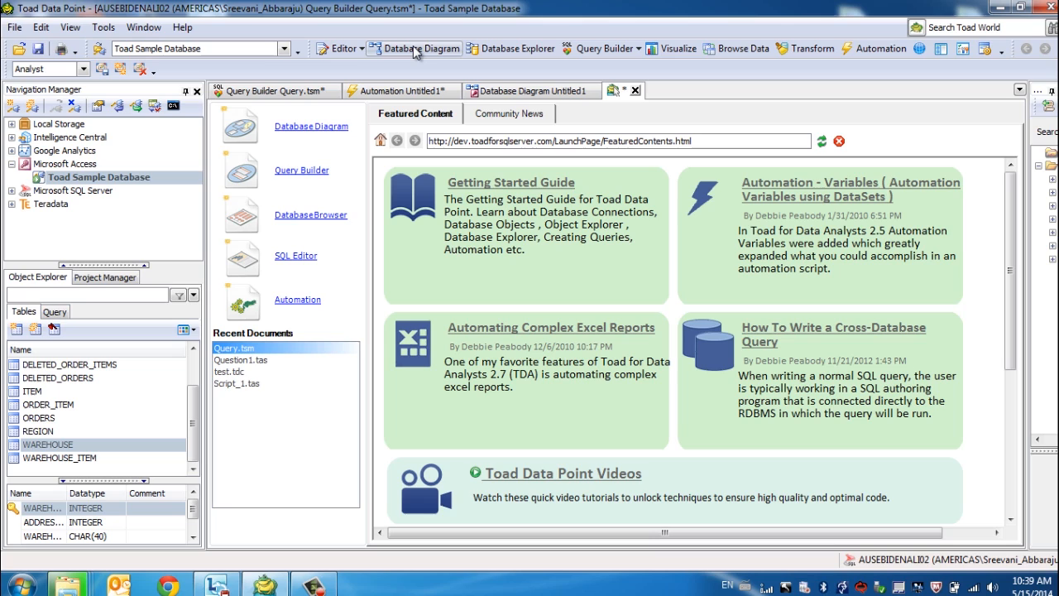
mouse_move(489, 53)
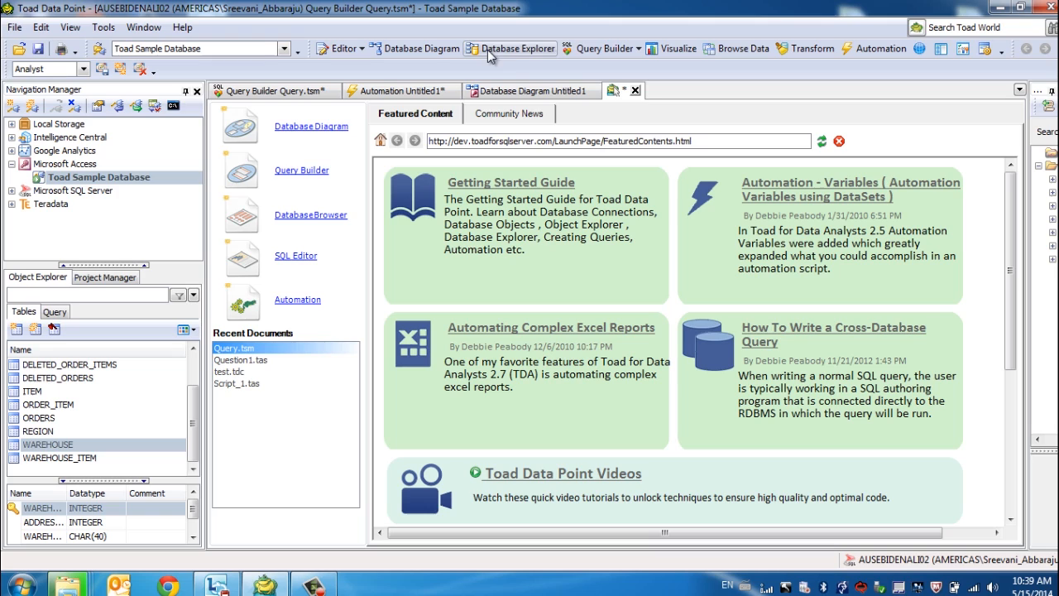
mouse_move(599, 48)
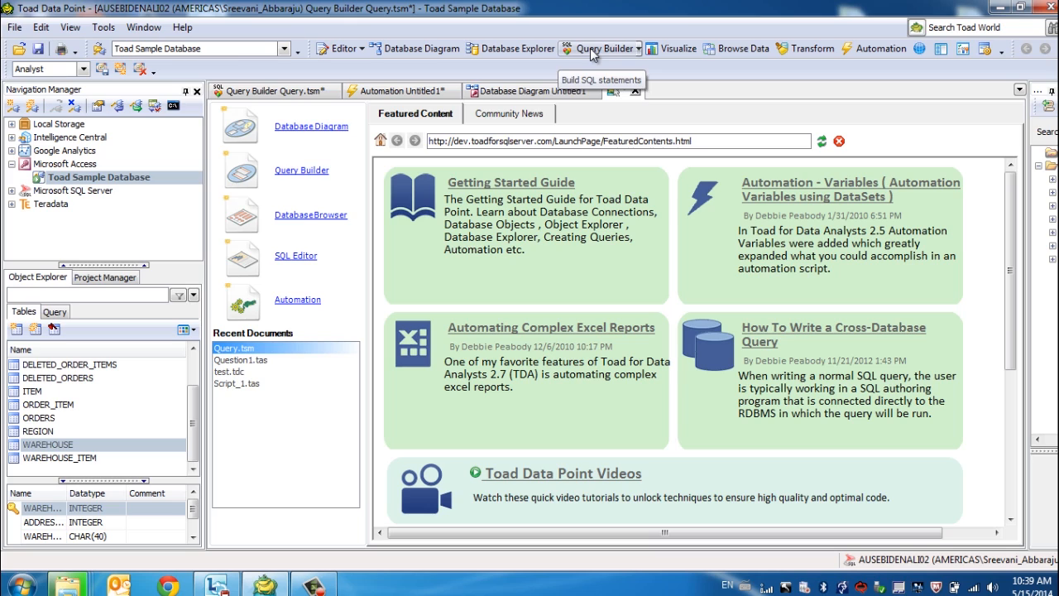
mouse_move(770, 82)
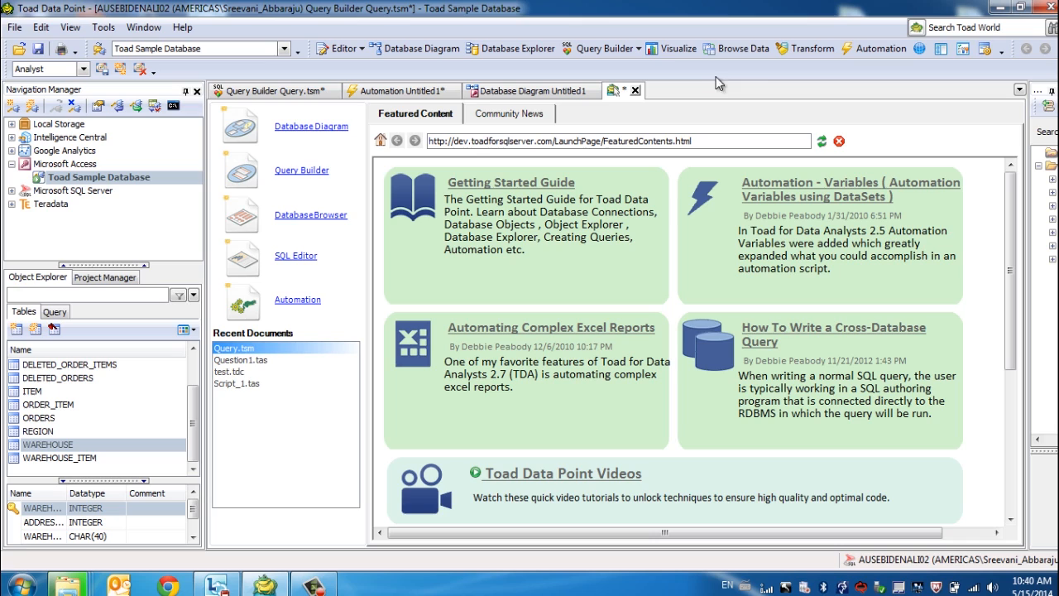
mouse_move(873, 48)
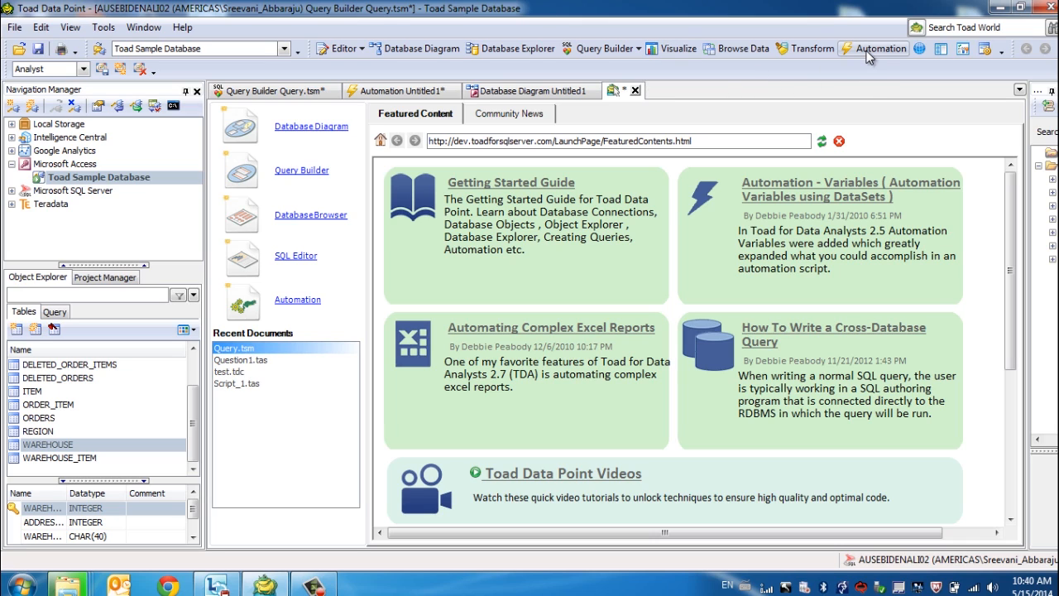
mouse_move(874, 48)
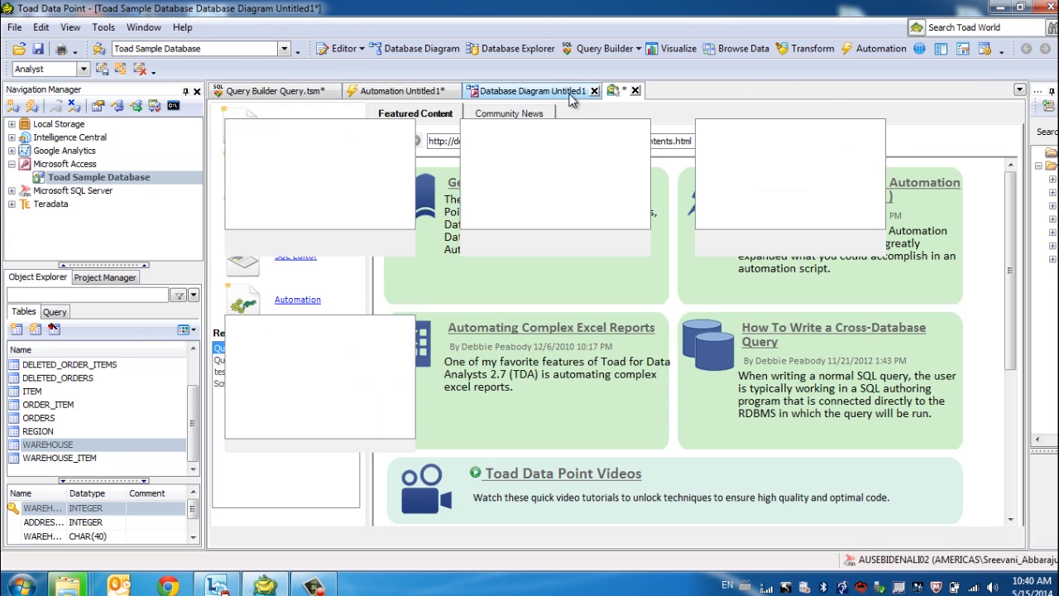
left_click(532, 90)
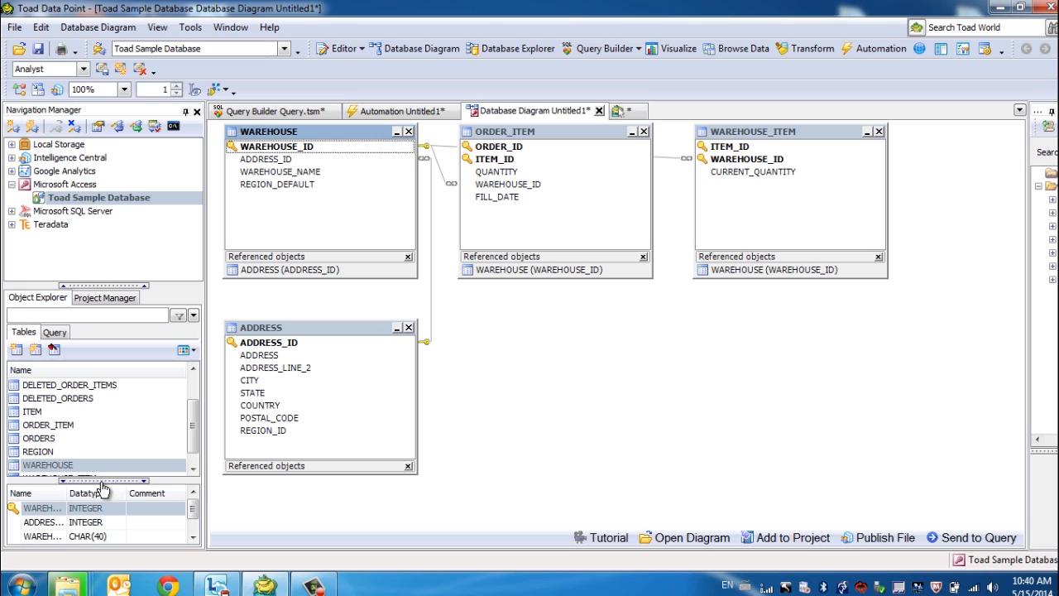
mouse_move(155, 469)
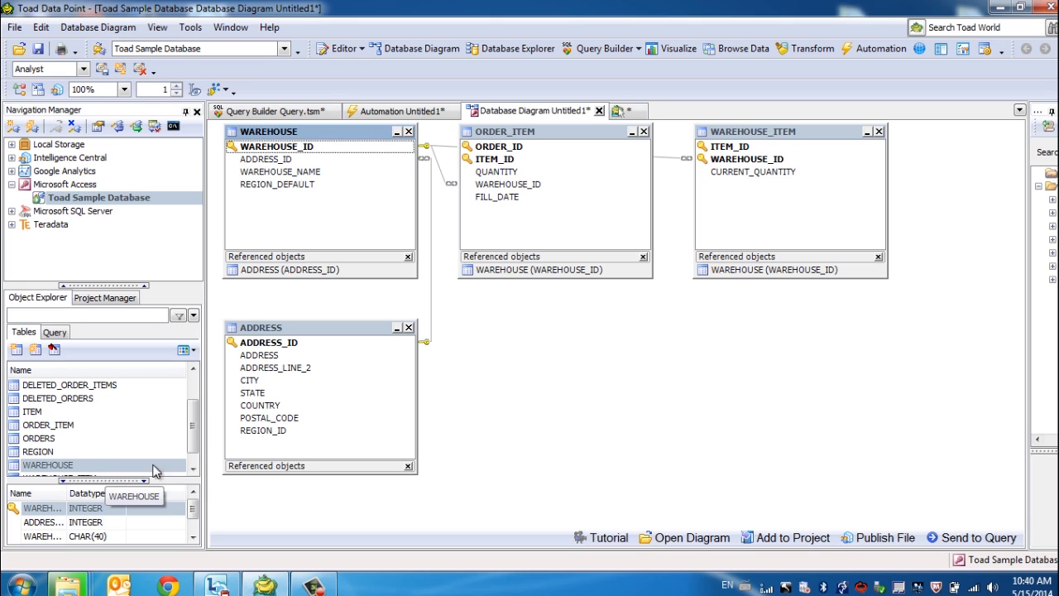
mouse_move(339, 270)
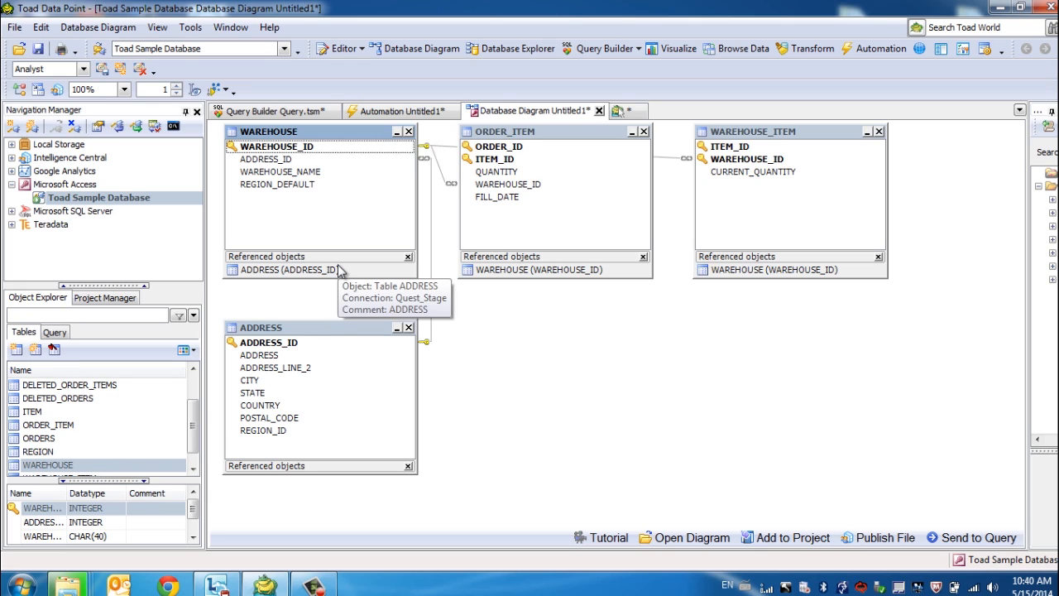
mouse_move(478, 273)
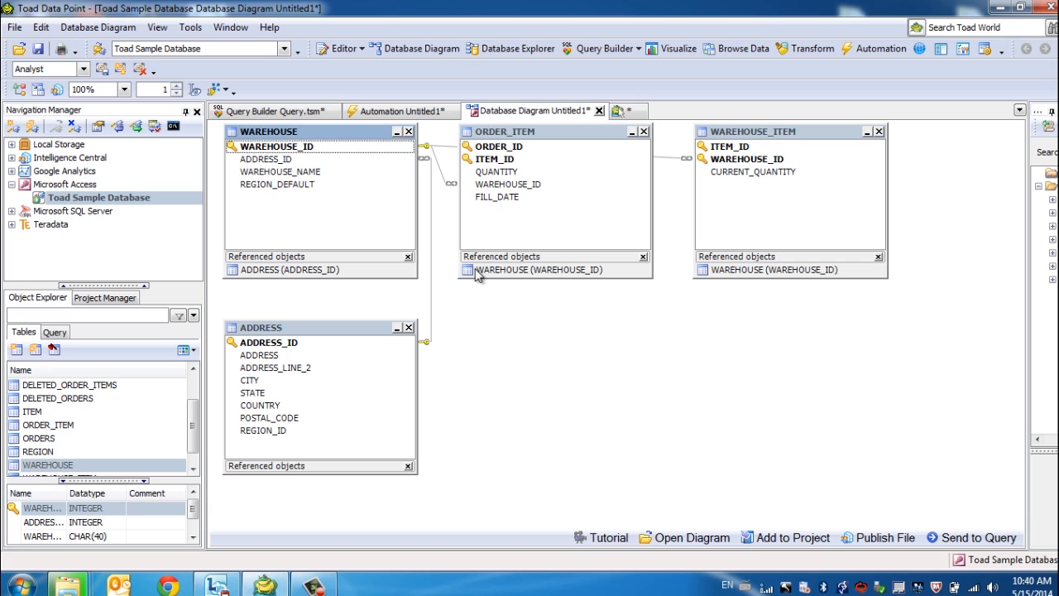
mouse_move(499, 305)
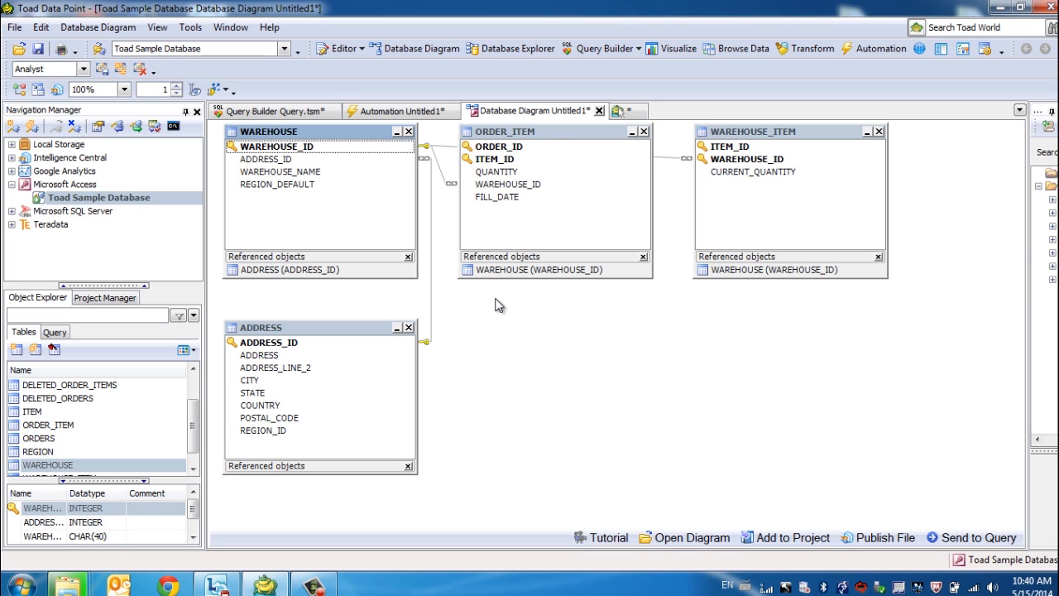
left_click(277, 110)
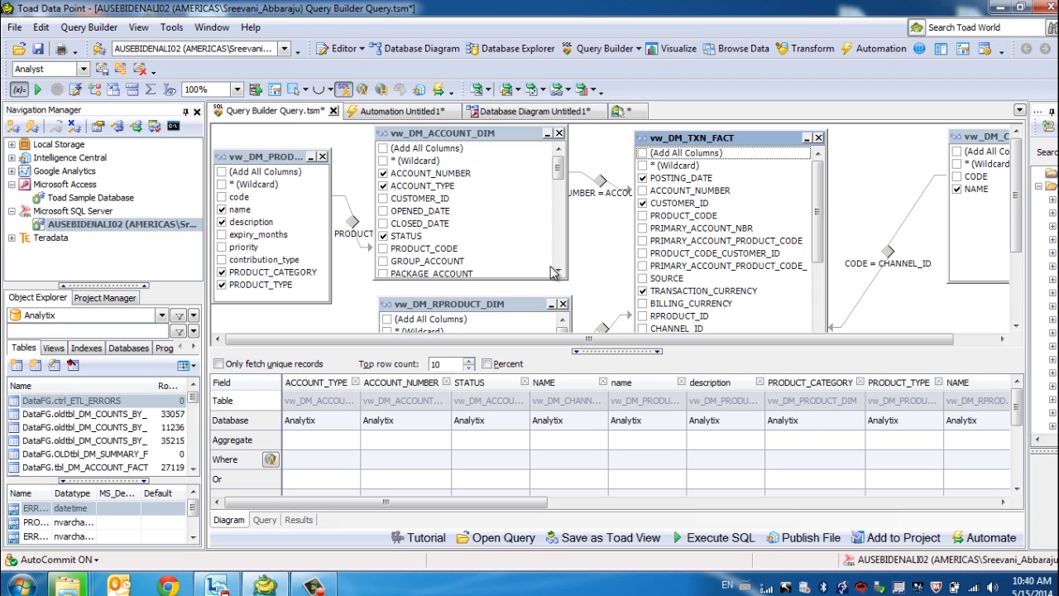
mouse_move(313, 439)
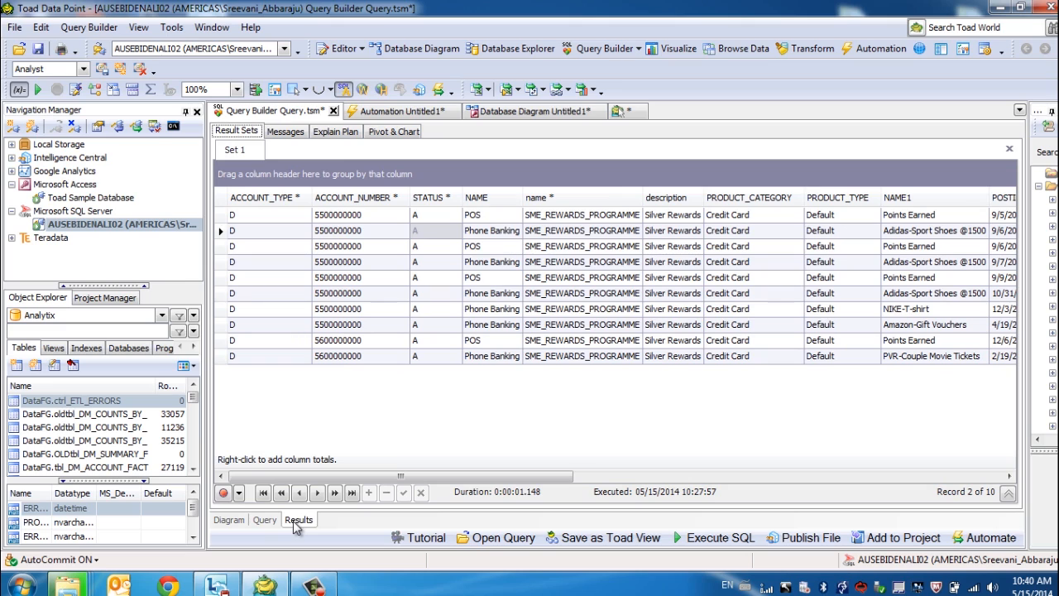
mouse_move(294, 407)
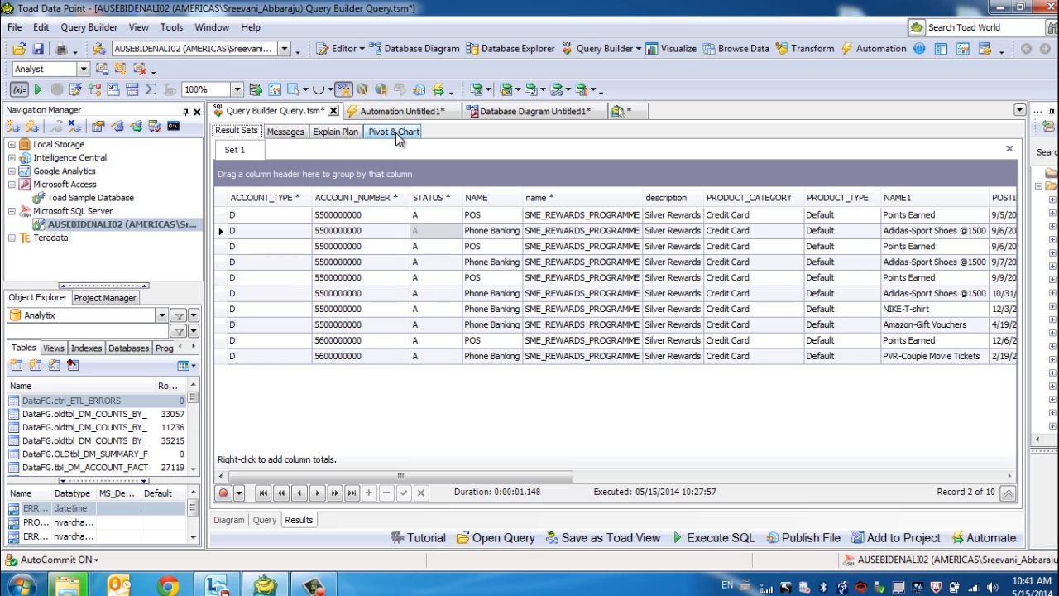
mouse_move(405, 259)
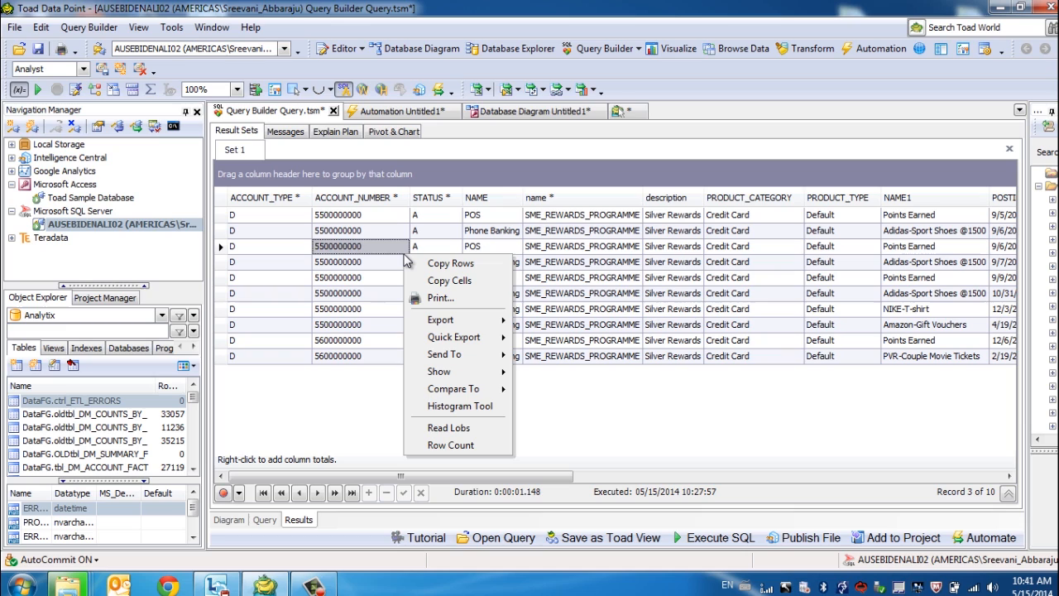
mouse_move(457, 319)
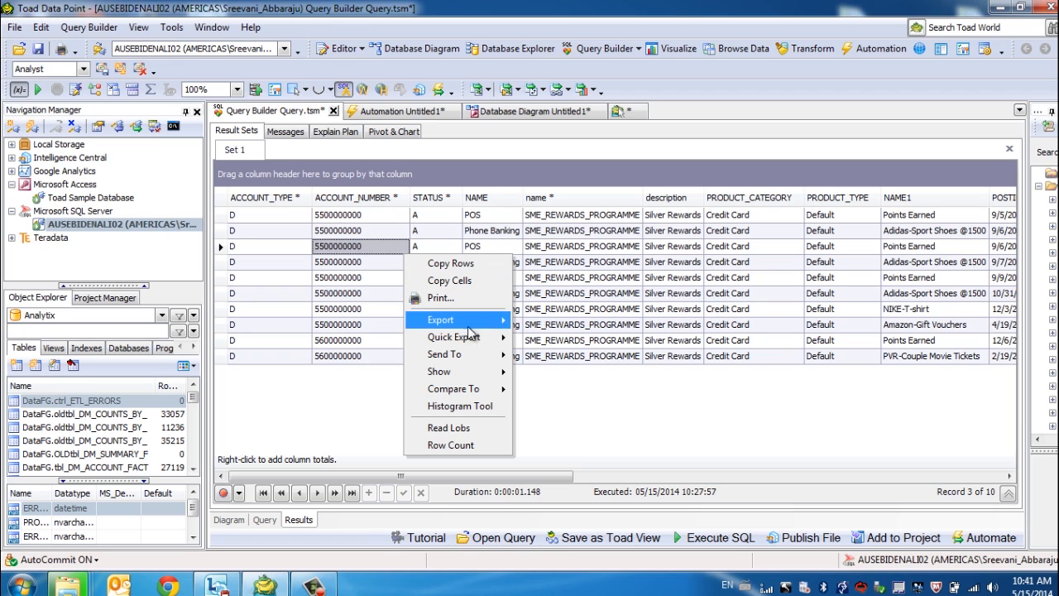
mouse_move(454, 337)
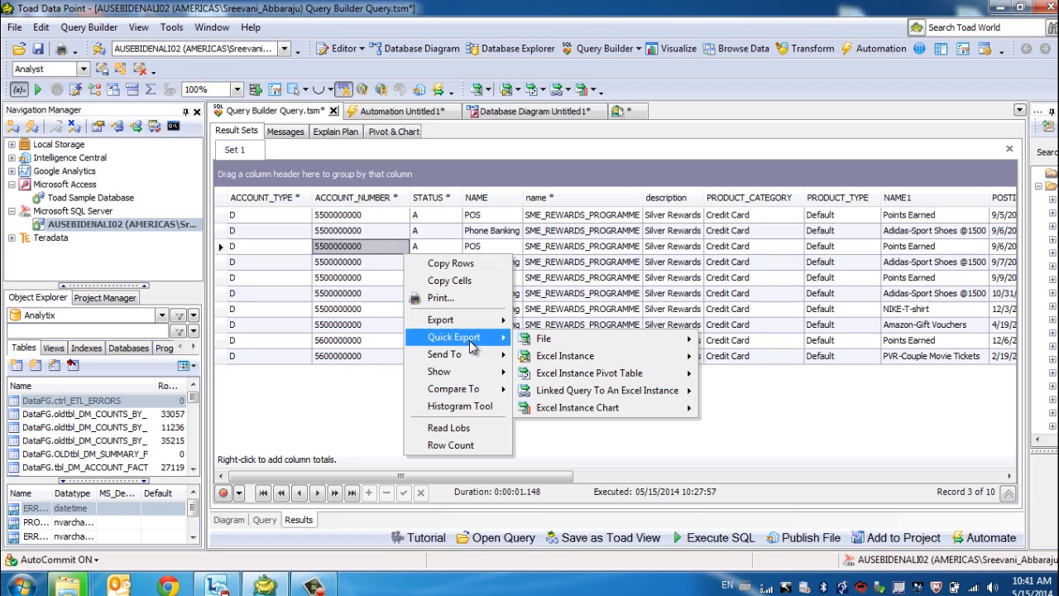
mouse_move(562, 340)
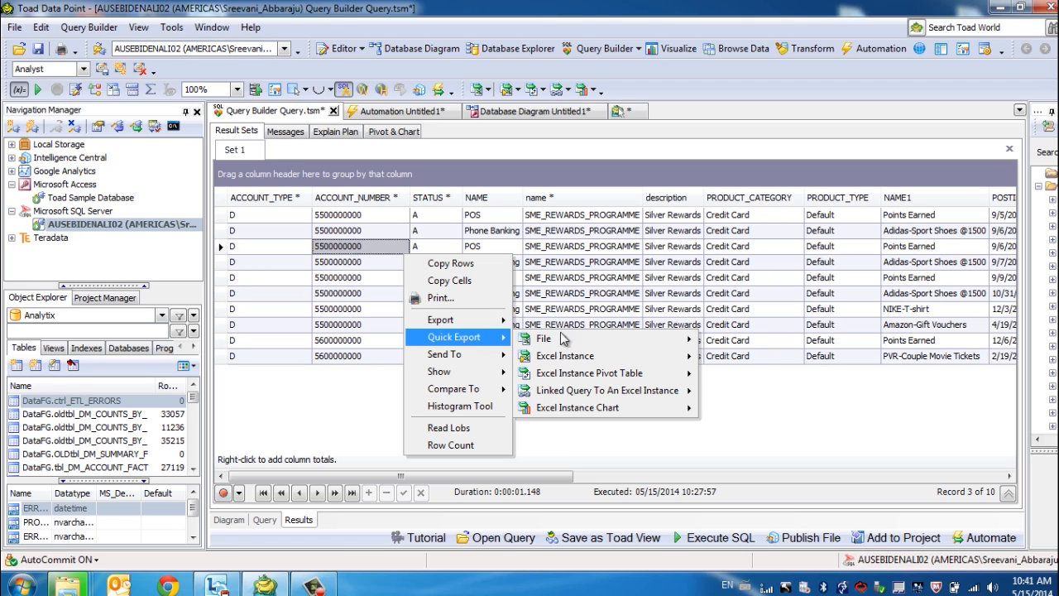
mouse_move(544, 338)
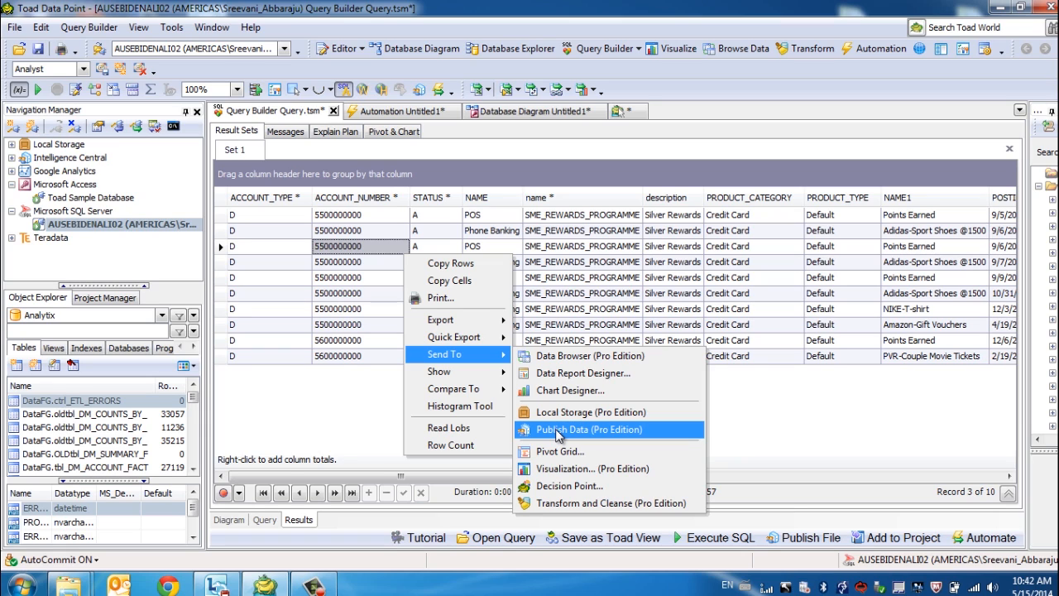
mouse_move(555, 469)
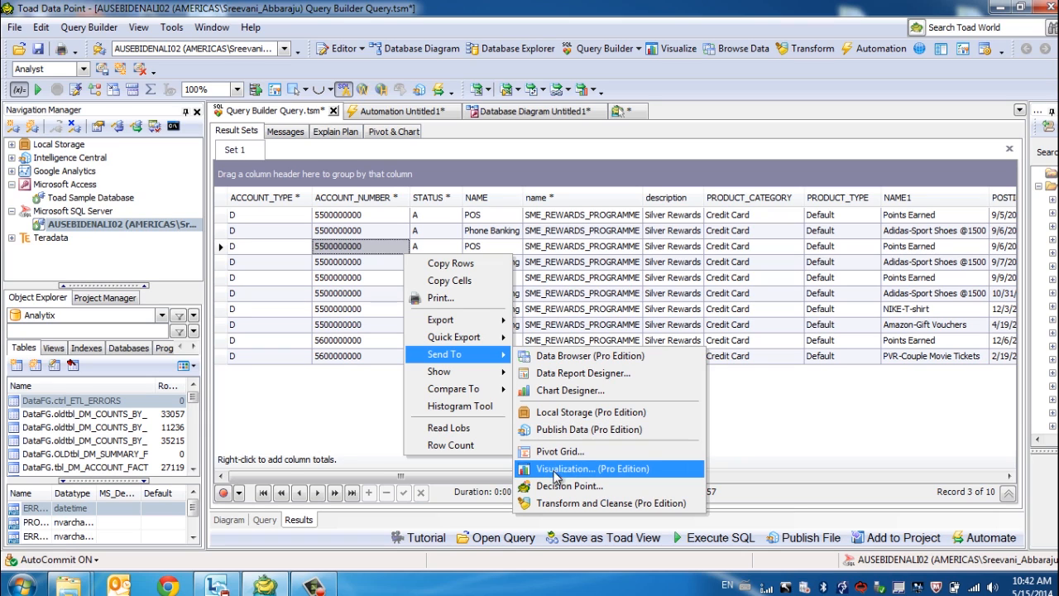
mouse_move(551, 486)
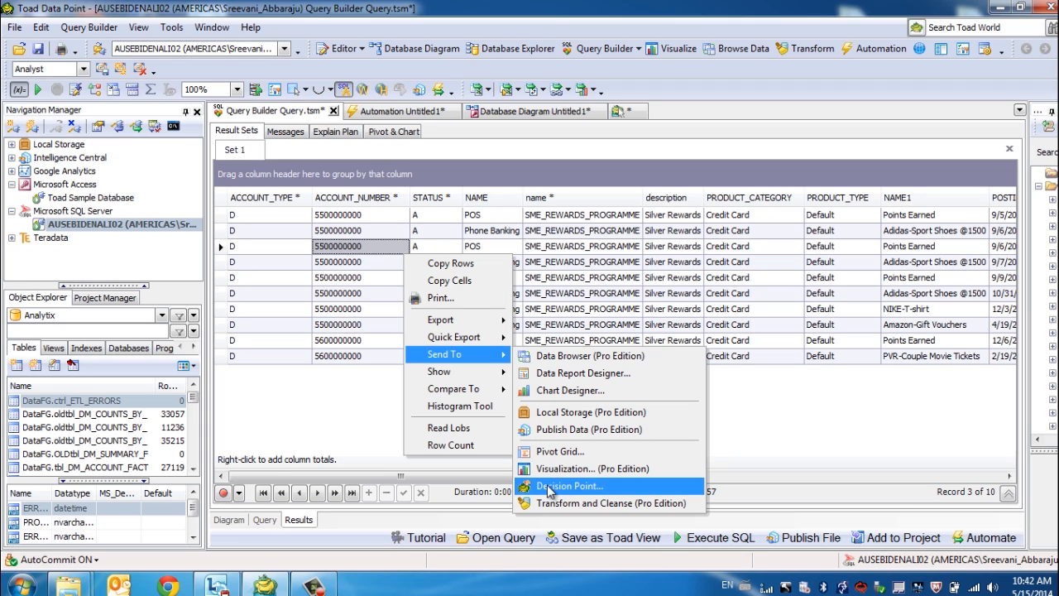
mouse_move(542, 503)
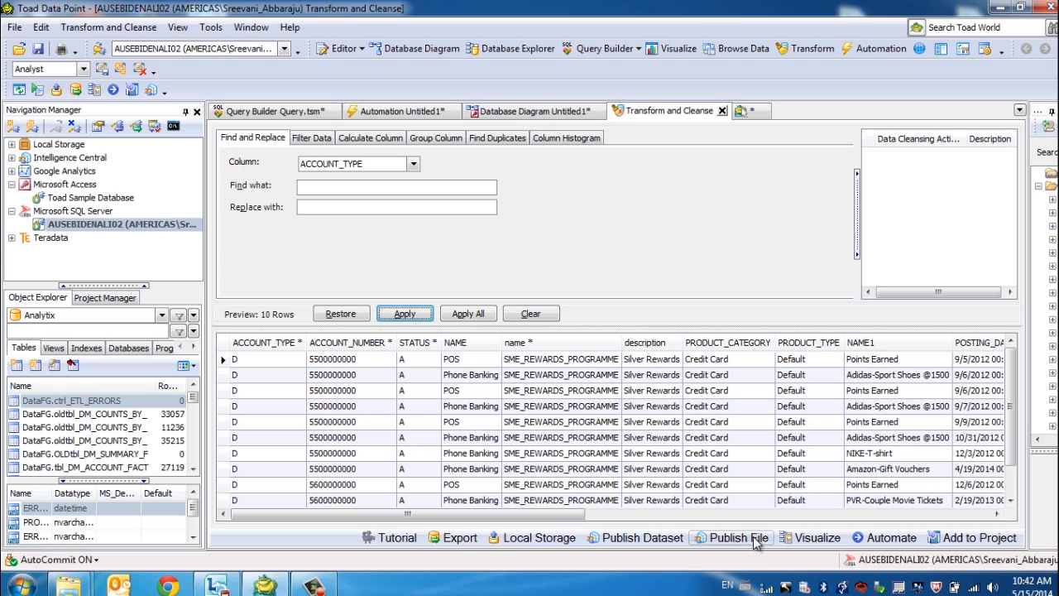
mouse_move(753, 537)
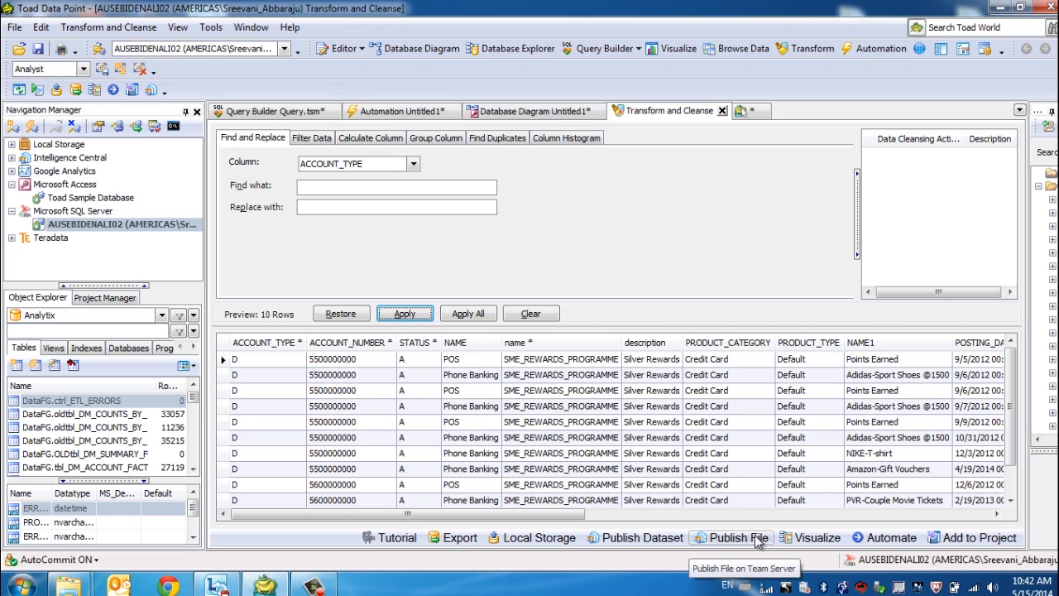
mouse_move(635, 537)
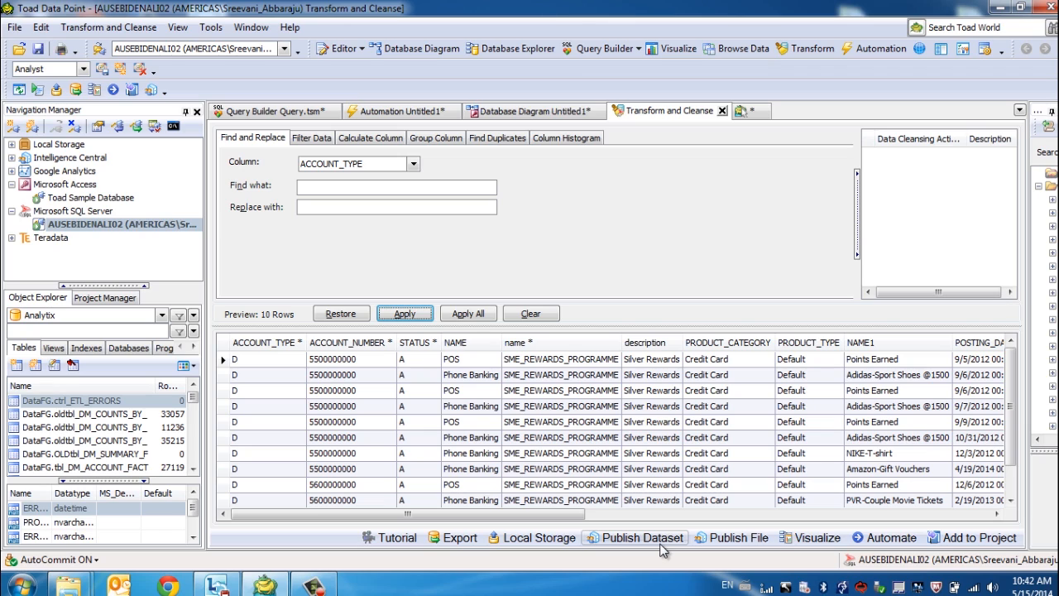
mouse_move(712, 559)
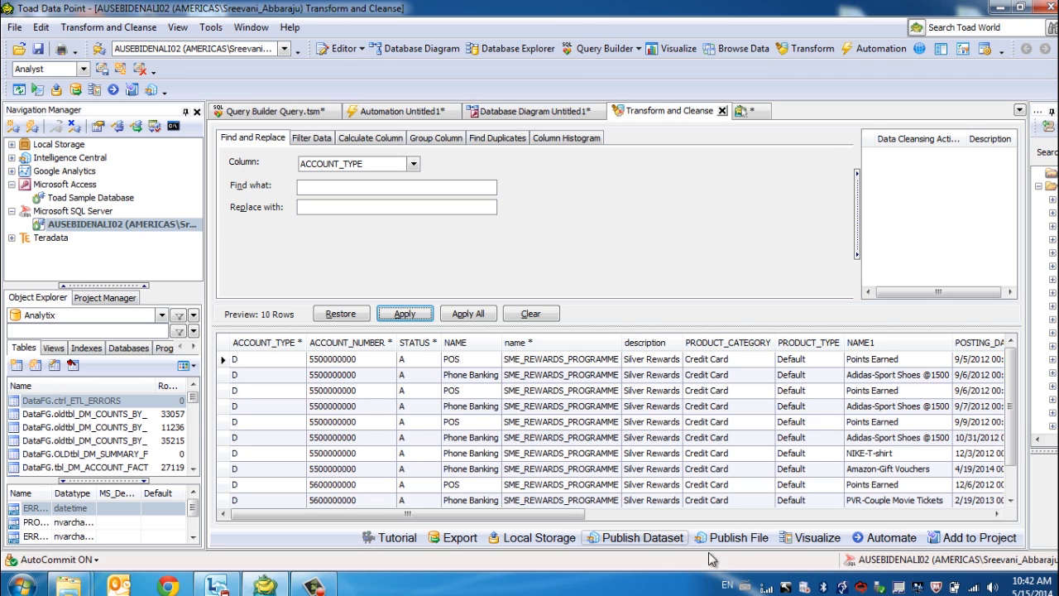
mouse_move(892, 537)
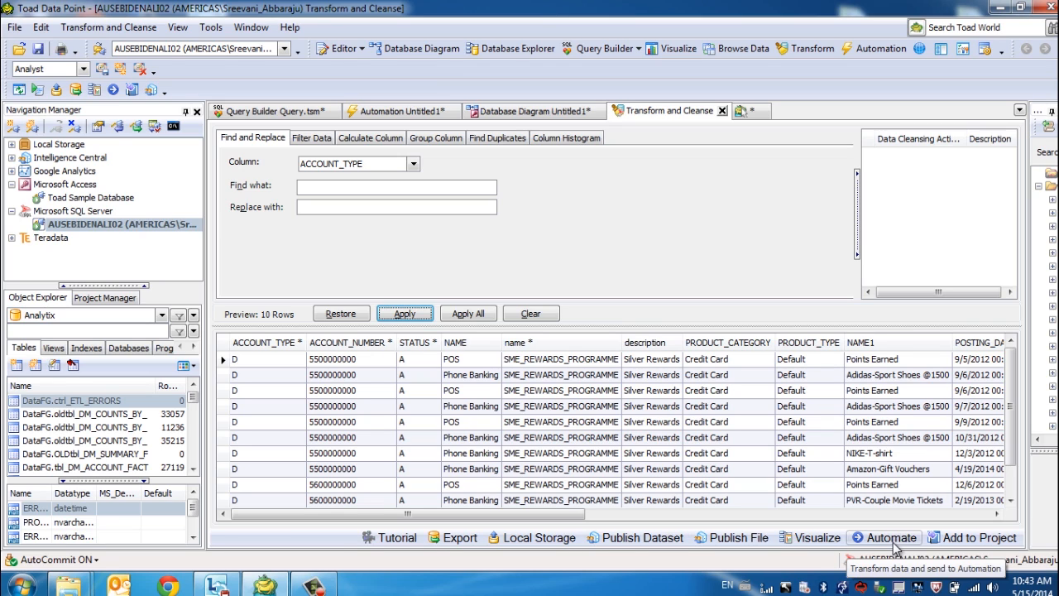
Send the transformed data to Automate and view the Automation Untitled1 script
left_click(884, 537)
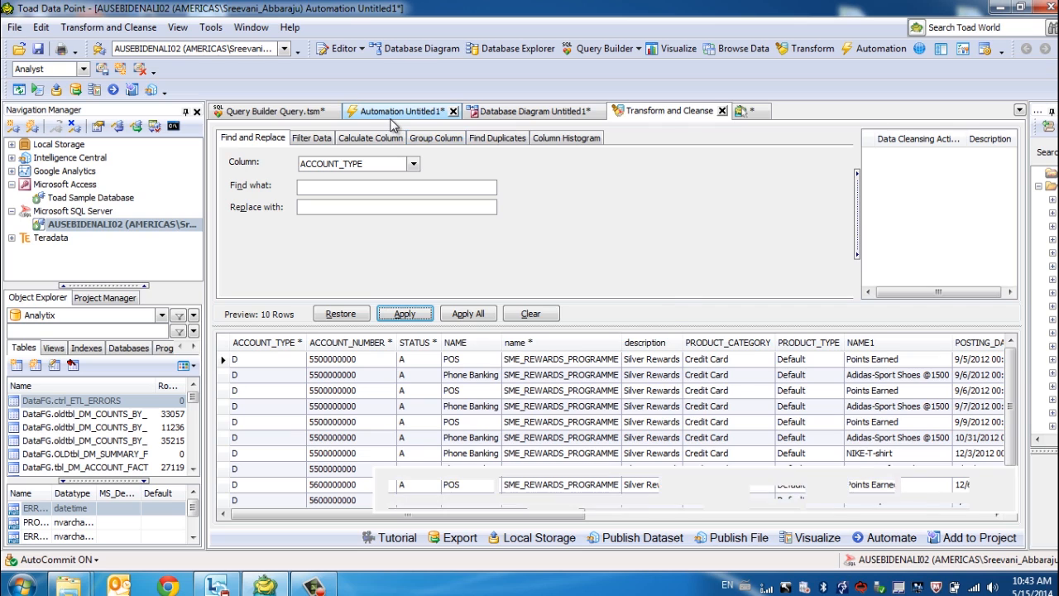
left_click(401, 110)
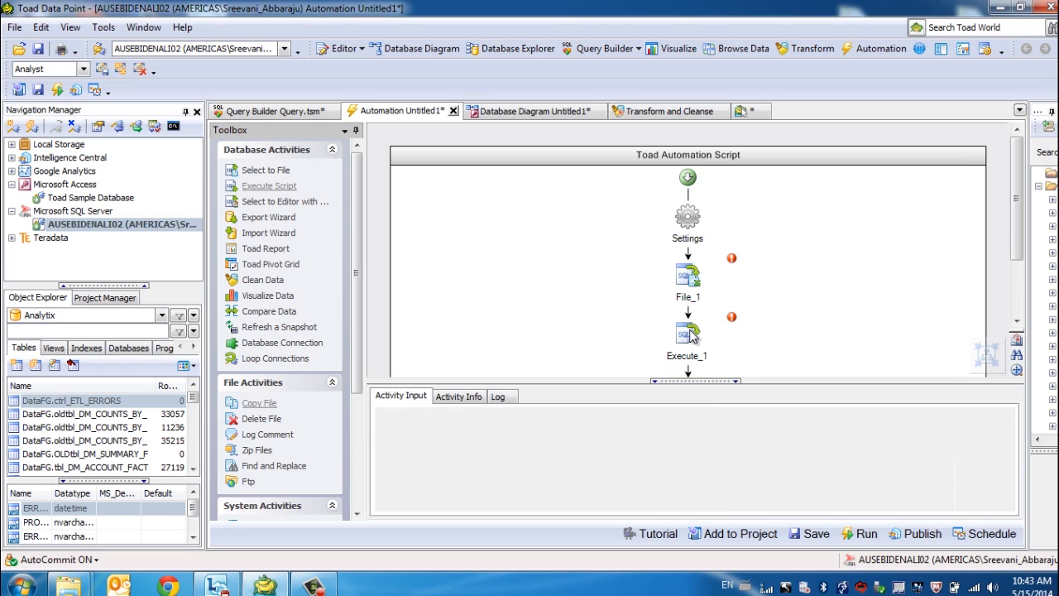
Inspect Execute_1's Activity Input settings, then return to the Query Builder Query.tsm results
left_click(687, 334)
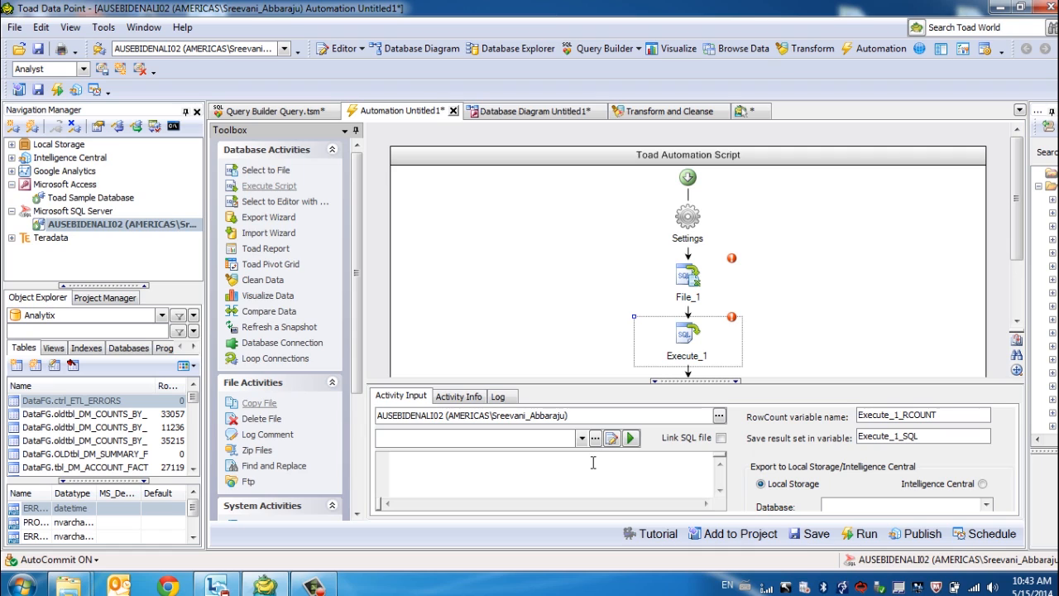
mouse_move(792, 499)
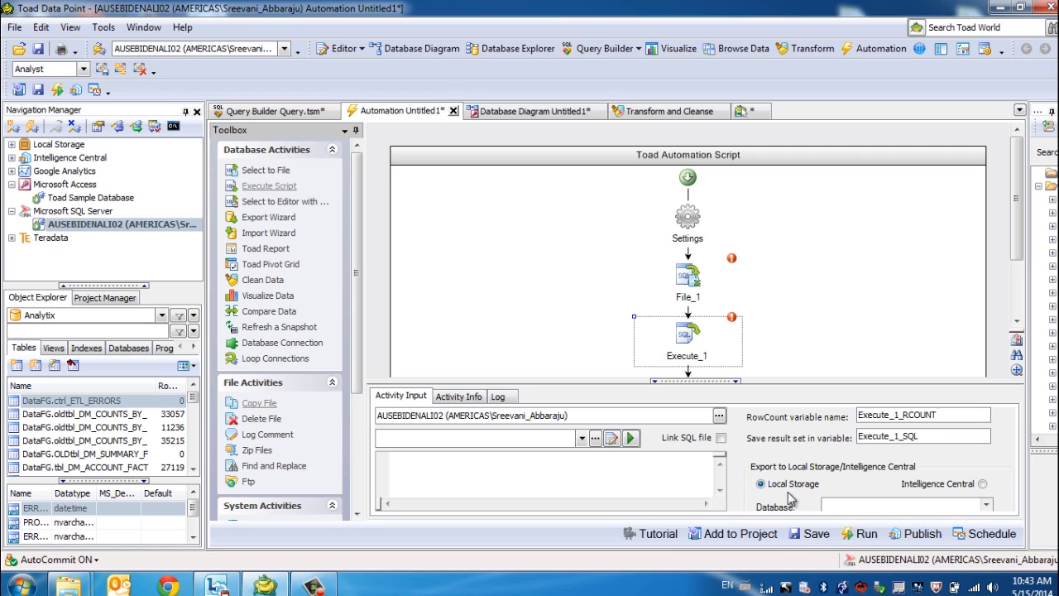
mouse_move(880, 495)
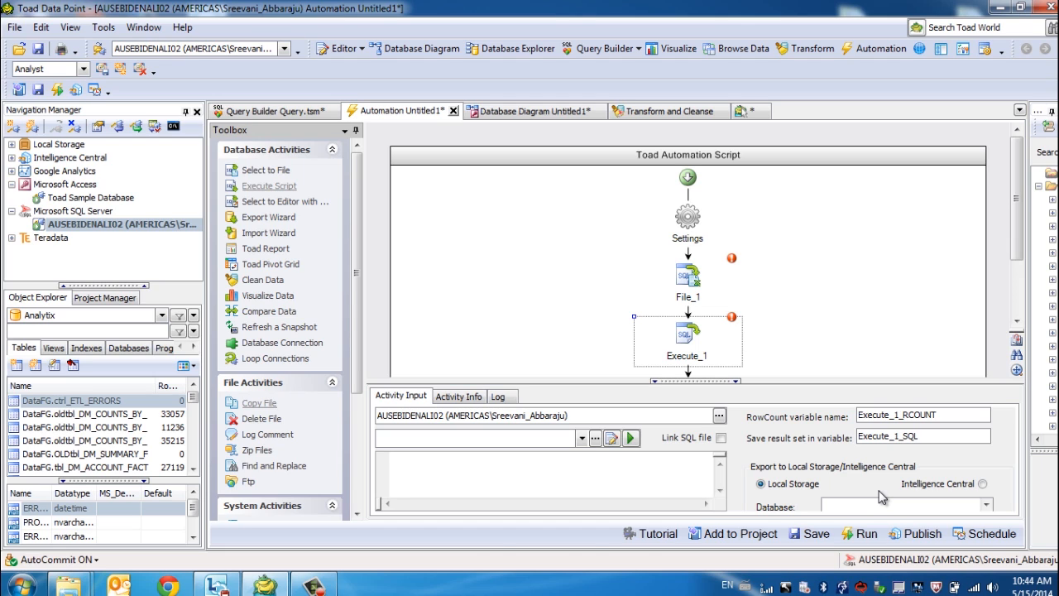
left_click(273, 110)
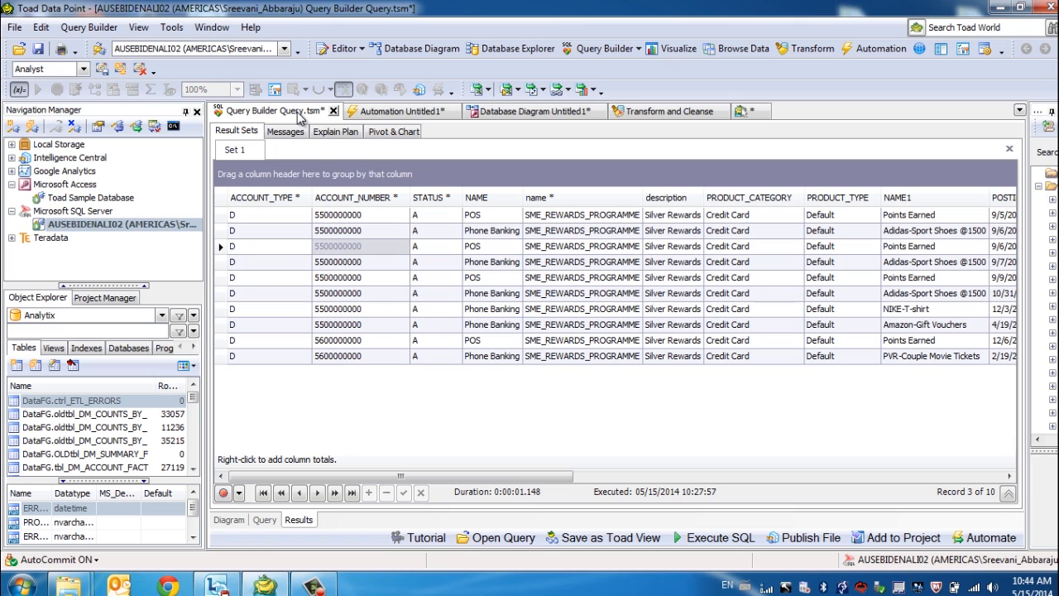
mouse_move(290, 120)
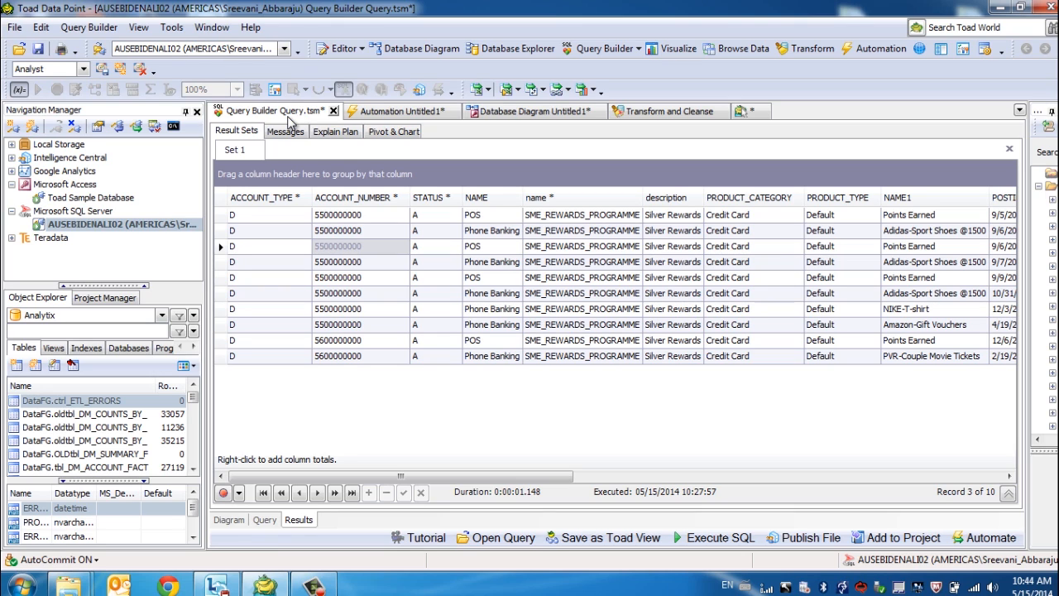